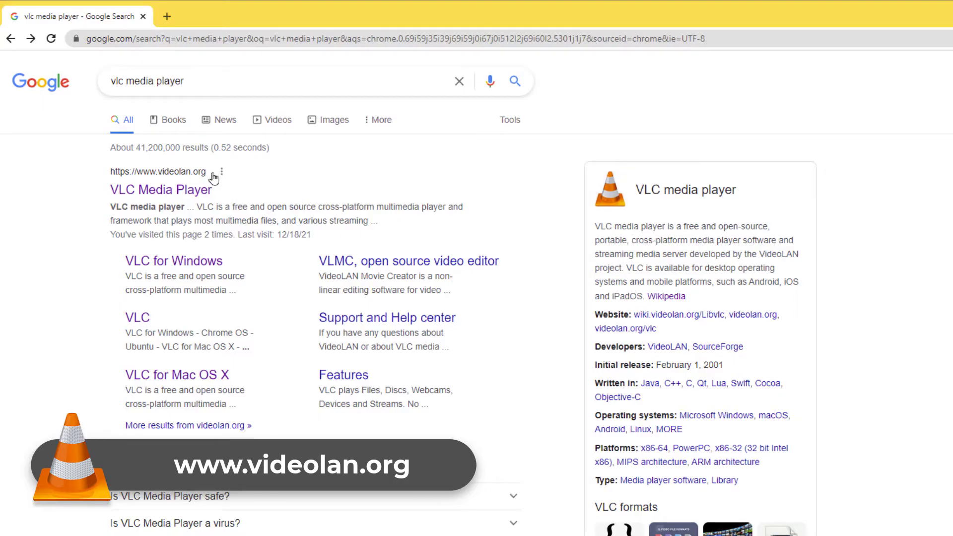
mouse_move(213, 178)
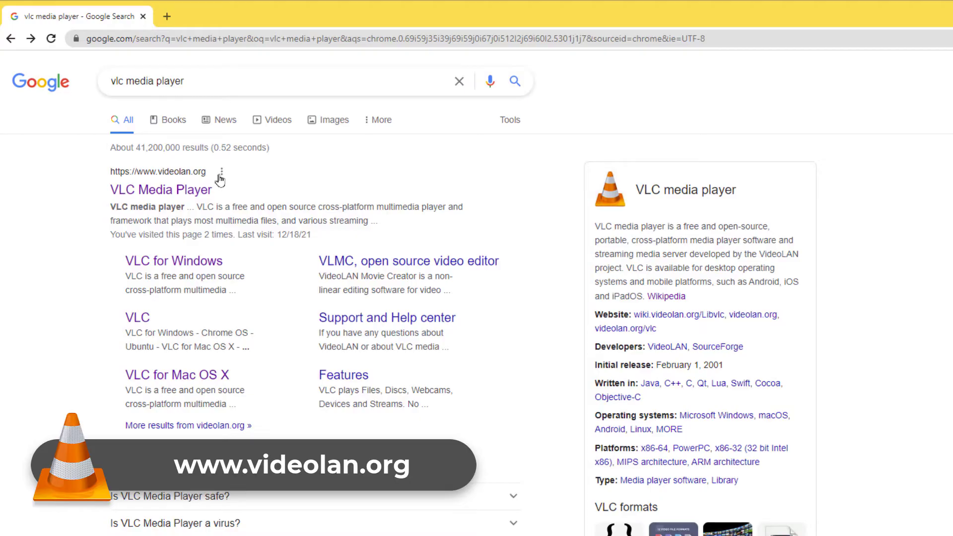
mouse_move(187, 128)
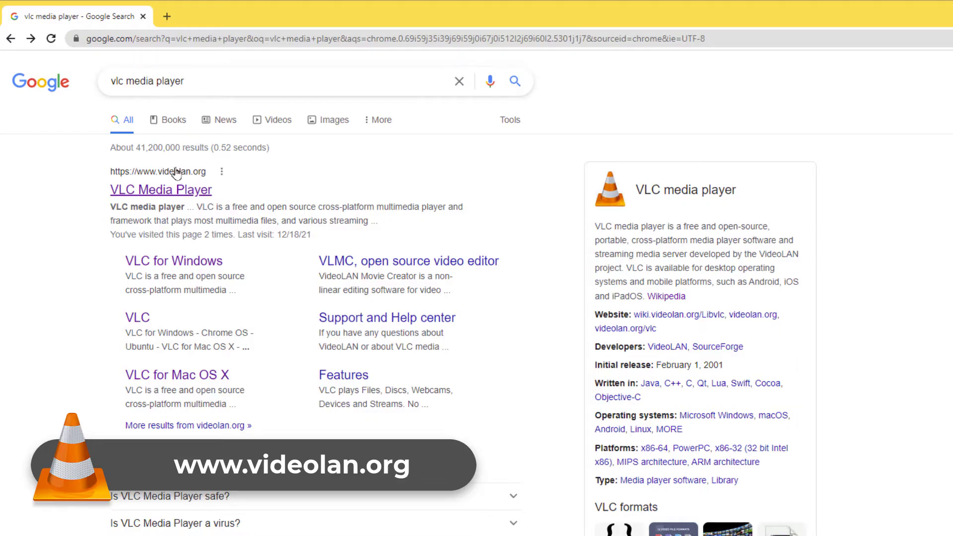
mouse_move(186, 192)
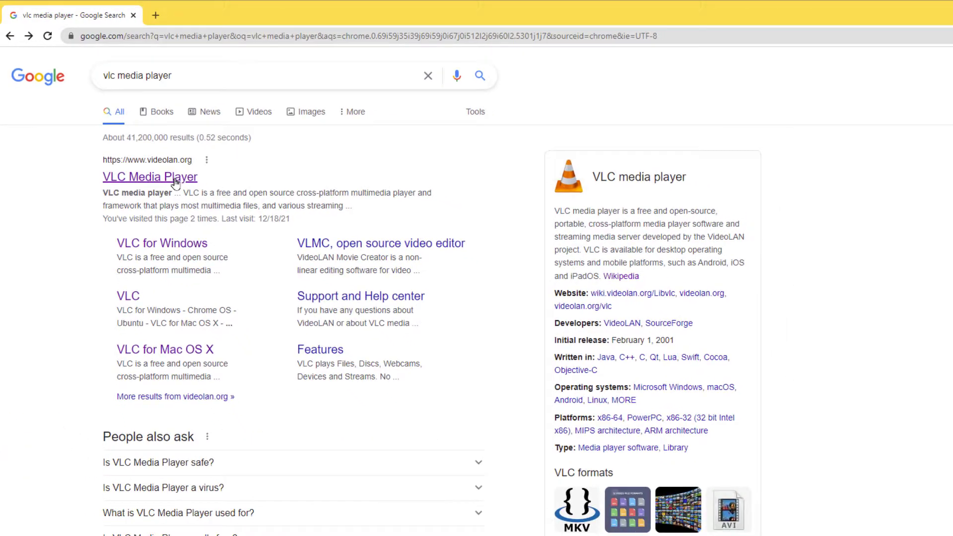
- Visit videolan.org, return to results, then open the VLC page and scroll to Official Downloads
click(149, 177)
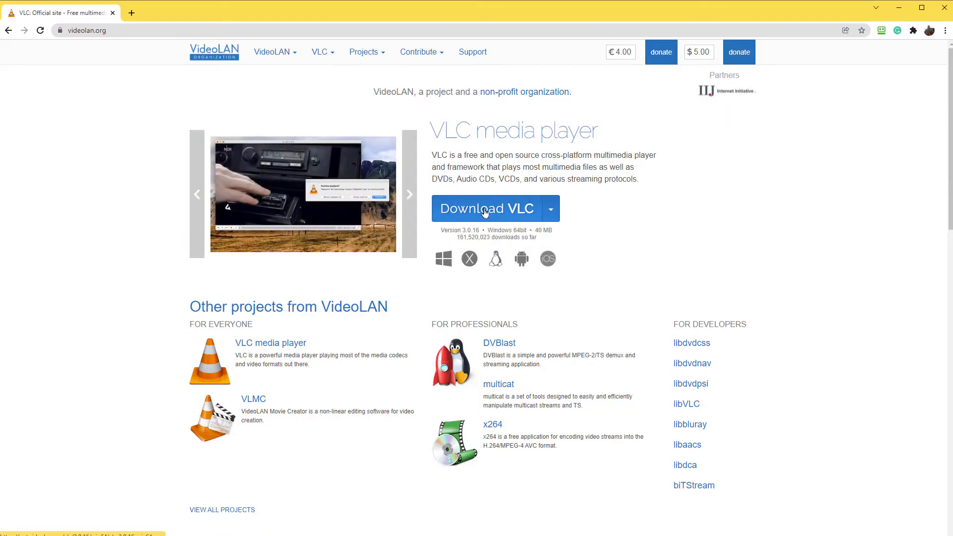
mouse_move(66, 79)
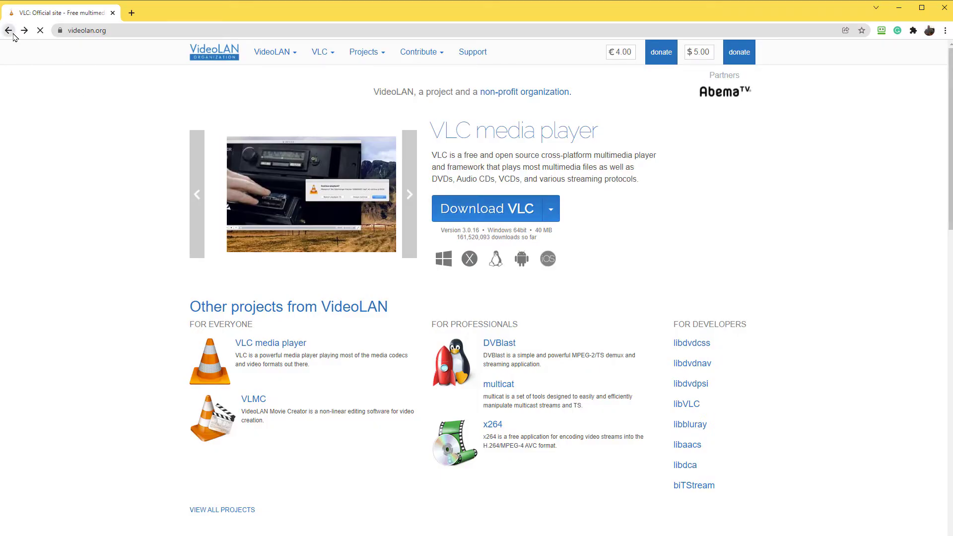
click(8, 30)
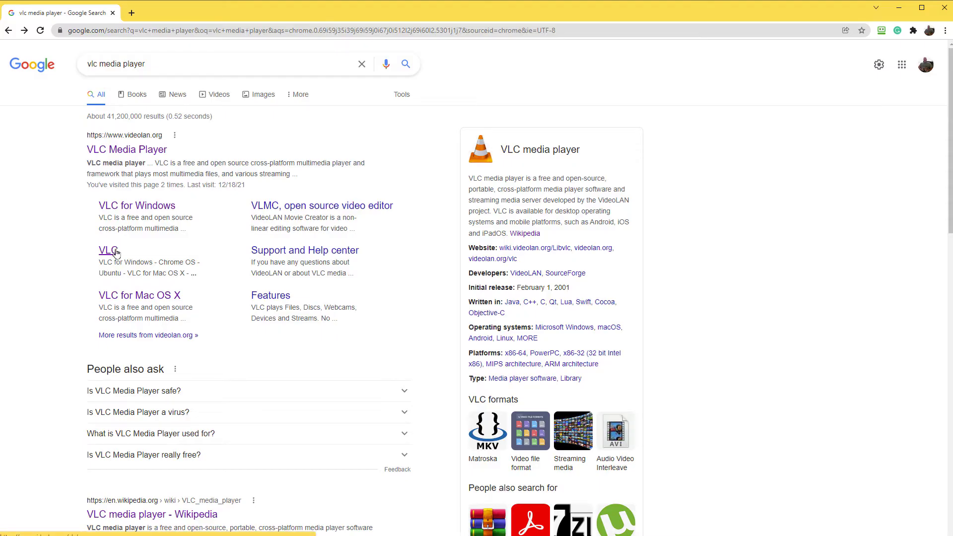
click(108, 250)
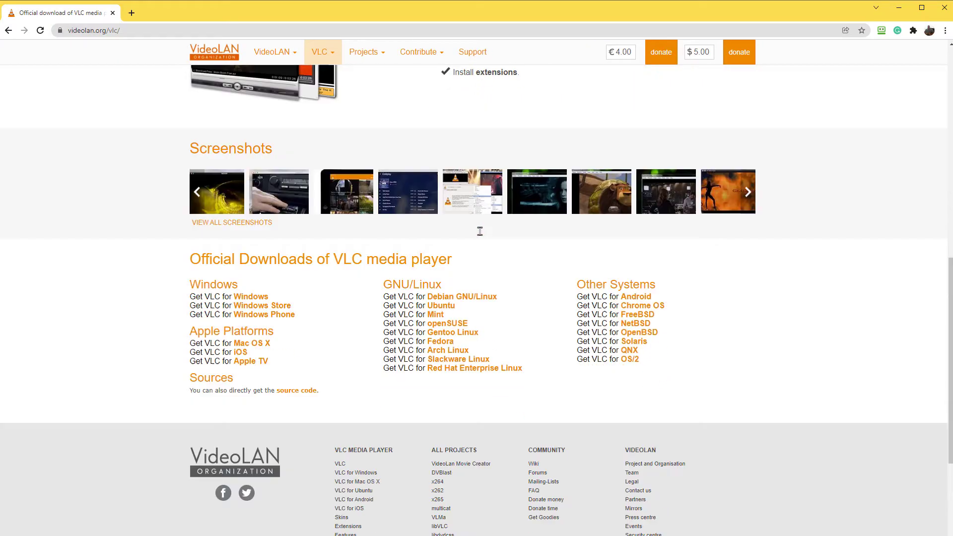
scroll(down, 3)
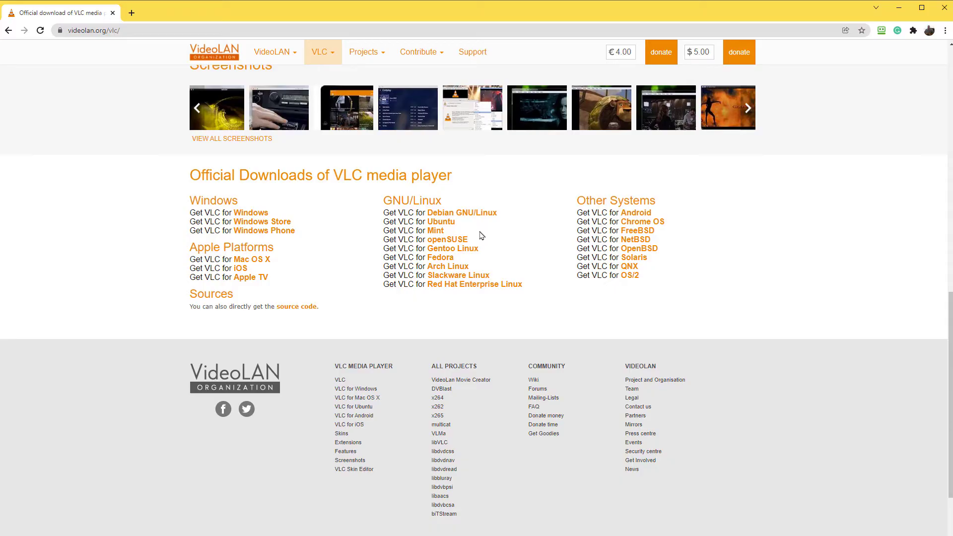
mouse_move(772, 69)
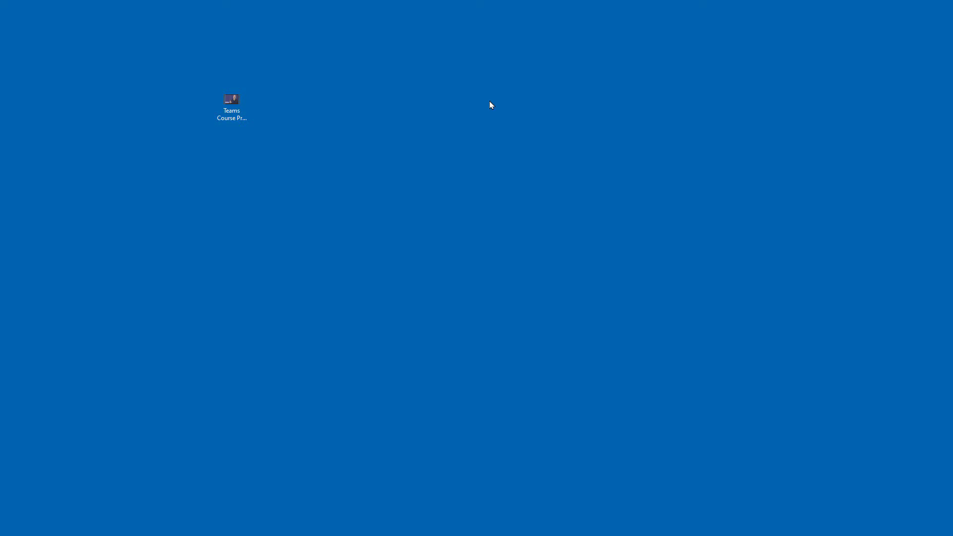
- Select the Teams Course Promo .mp4 on the desktop and open it with VLC
drag(232, 100, 439, 188)
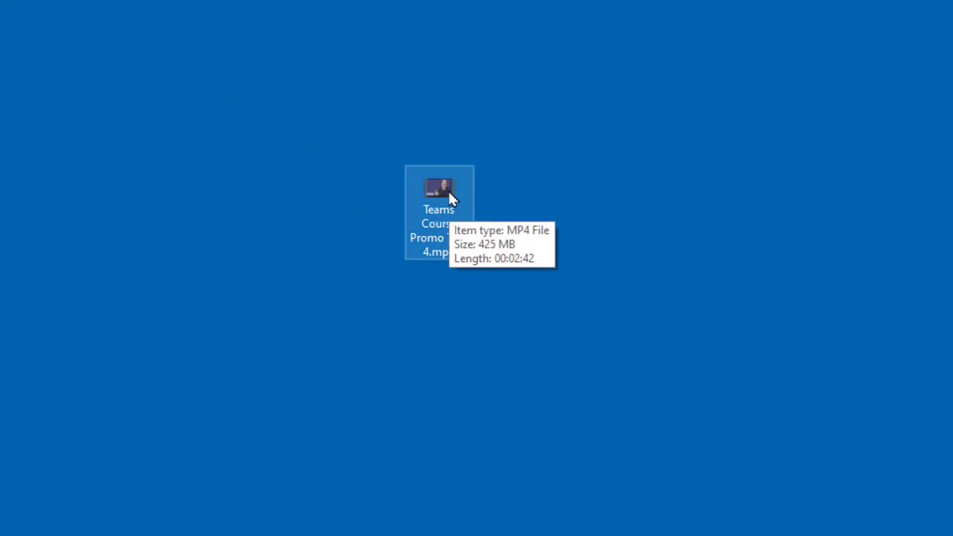
mouse_move(448, 185)
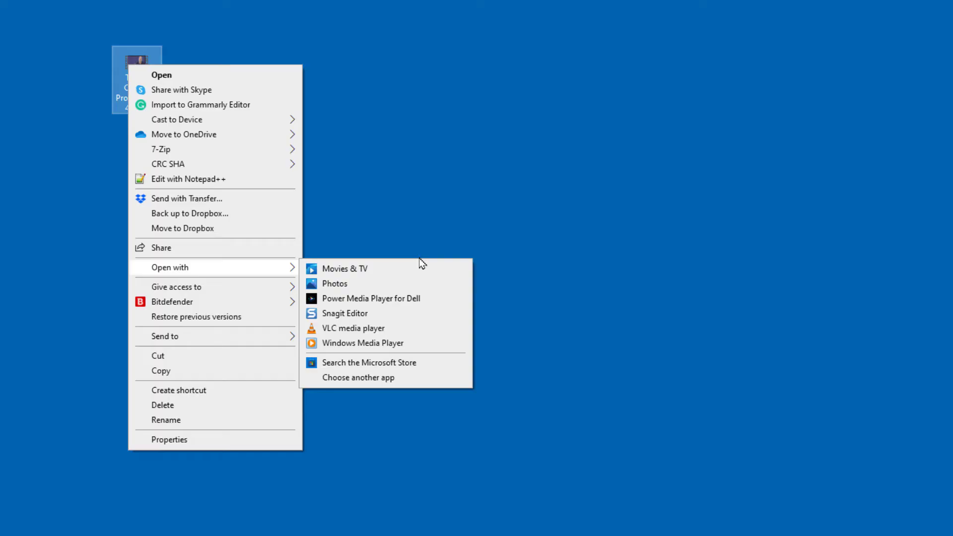
mouse_move(407, 343)
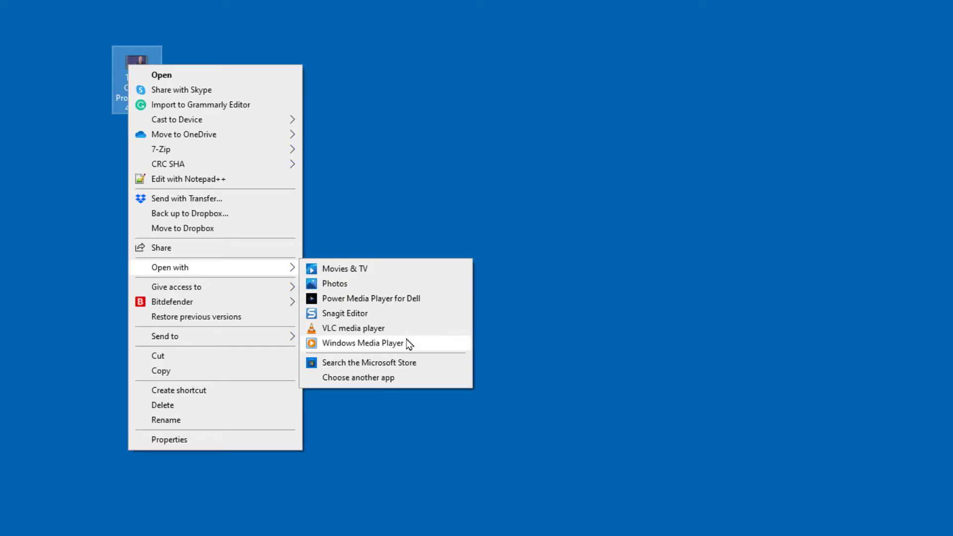
click(352, 328)
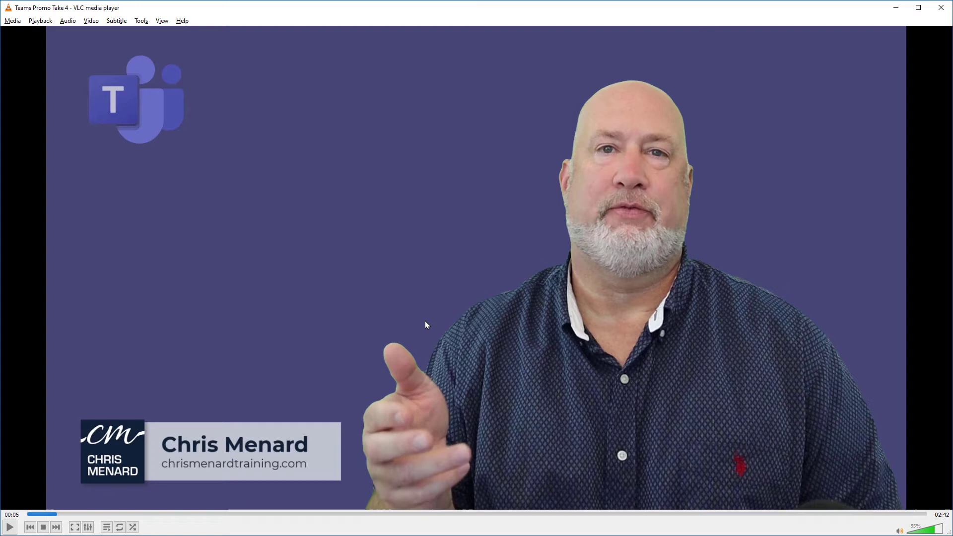
- Resume the Teams promo and jump forward one minute to about 1:51
click(9, 526)
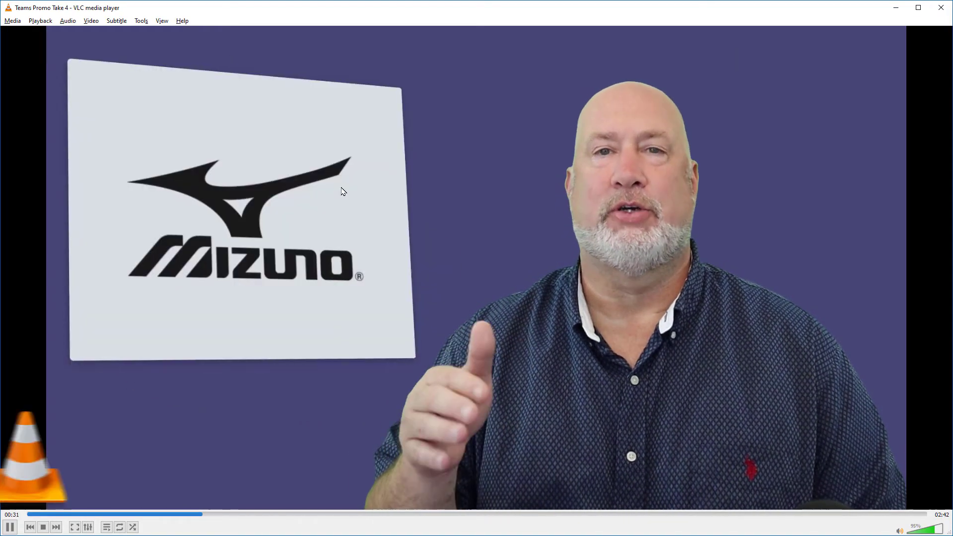
key(right)
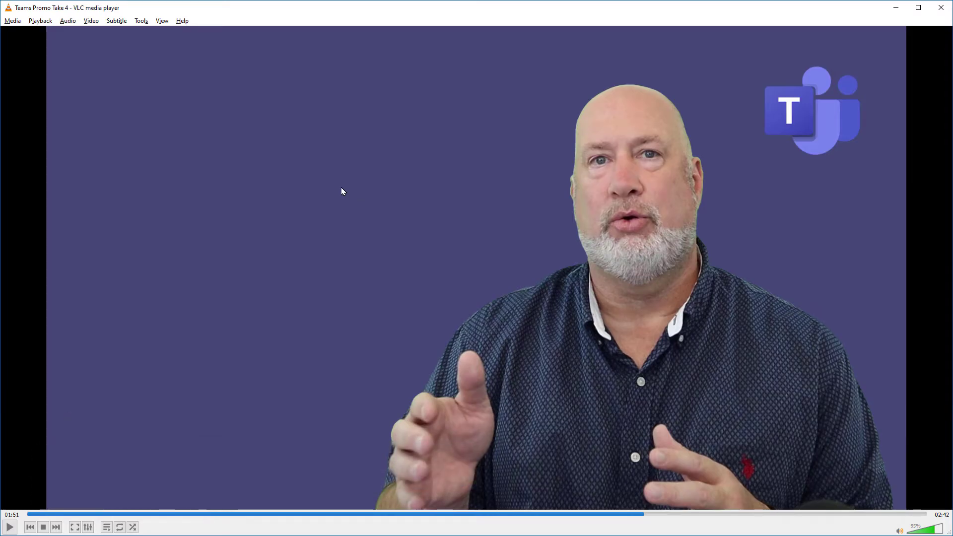
- Resume playback and step back four short jumps from 2:00 to around 1:25
key(space)
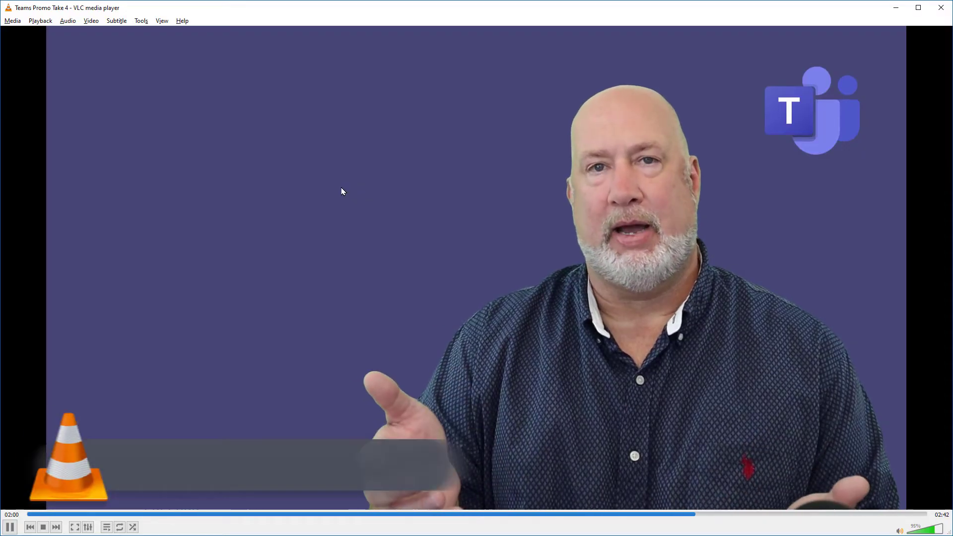
key(shift+Left)
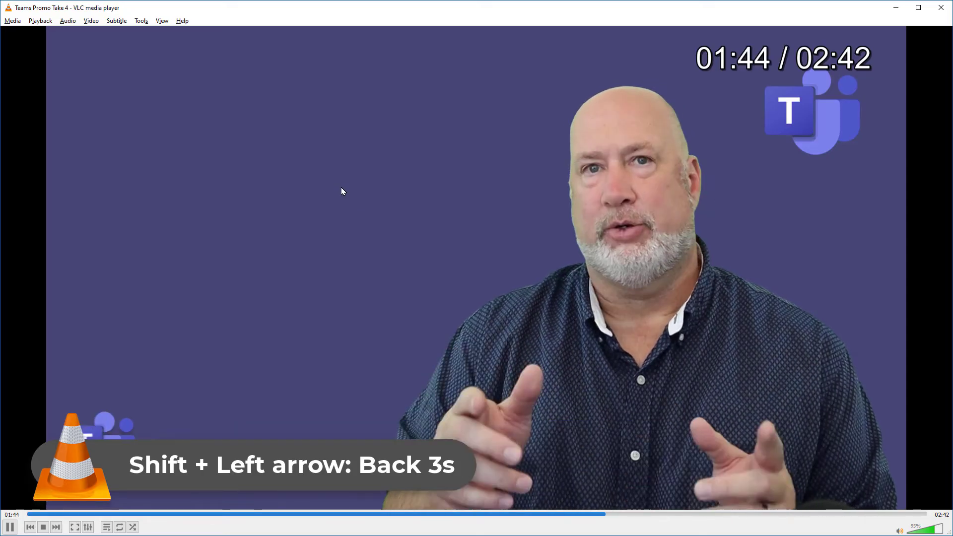
key(shift+Left)
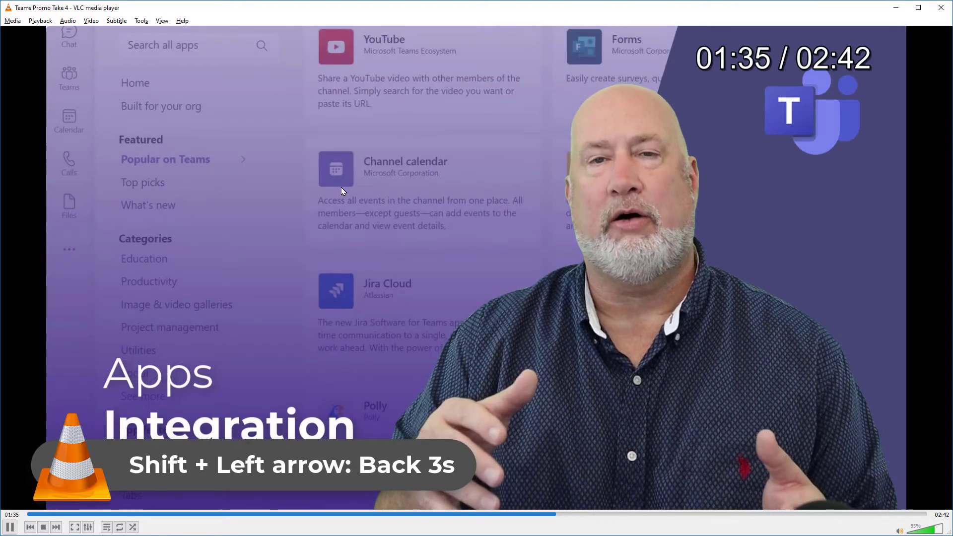
key(Shift+Left)
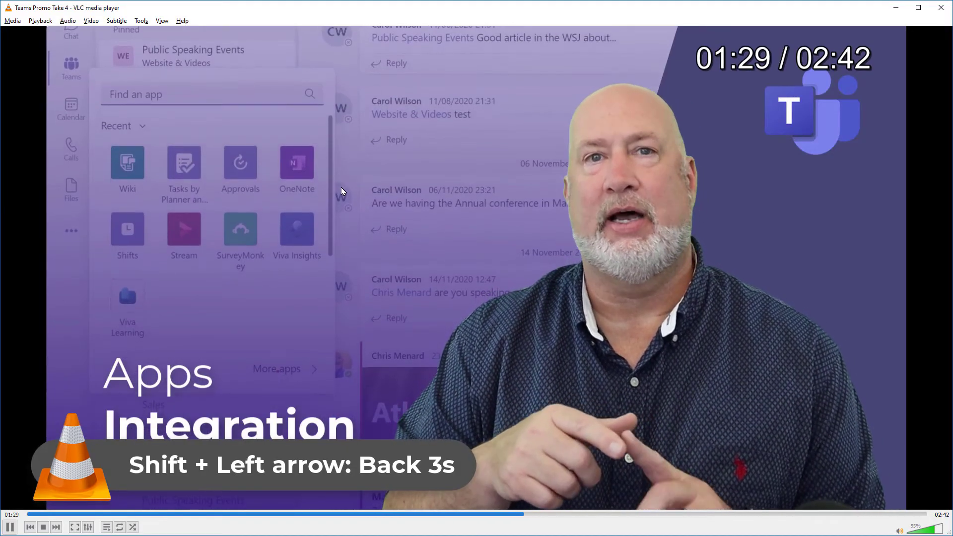
key(Shift+Left)
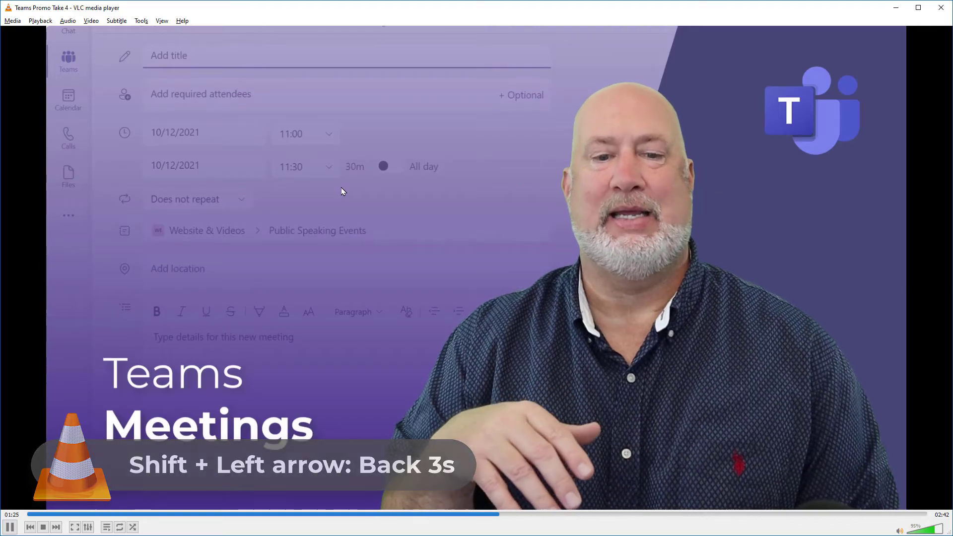
- Jump back a minute to about 0:28, then nudge the position with arrow shortcuts
key(shift+left)
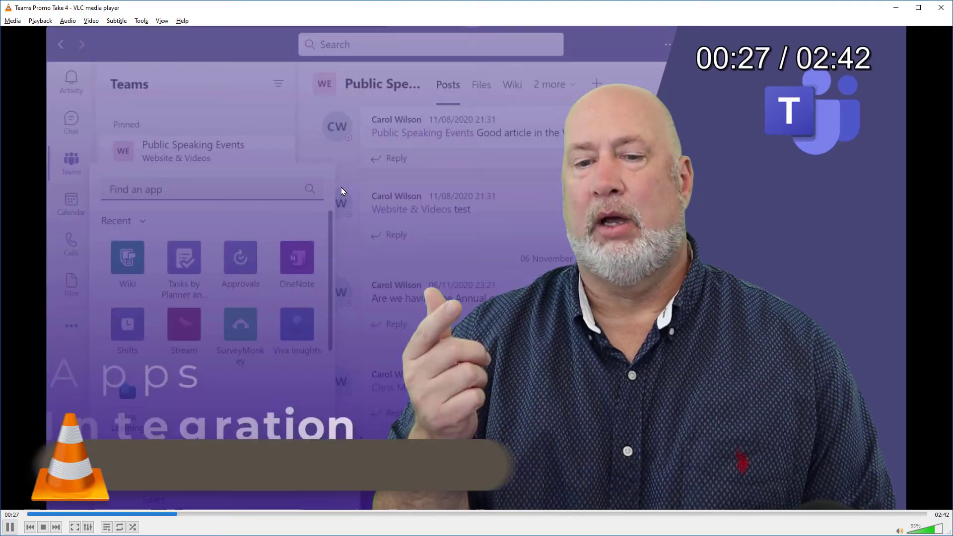
key(ctrl+Right)
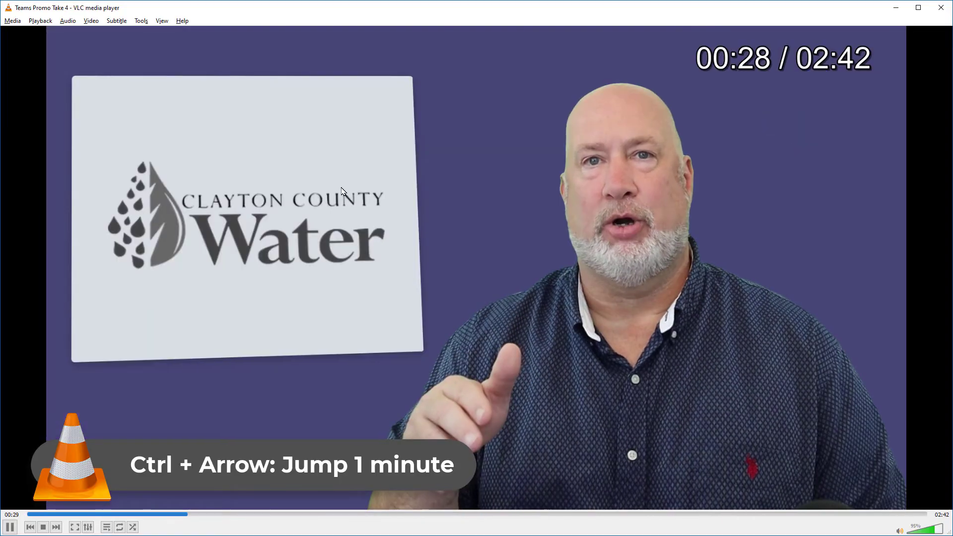
key(ctrl+Right)
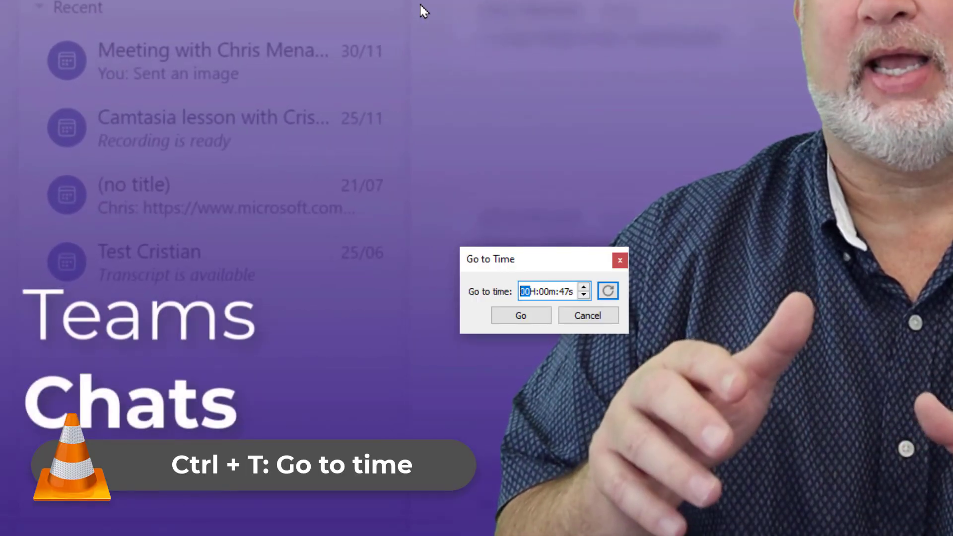
- Go to 00H:02m:00s in the Go to Time dialog, then reopen that prompt
key(Tab)
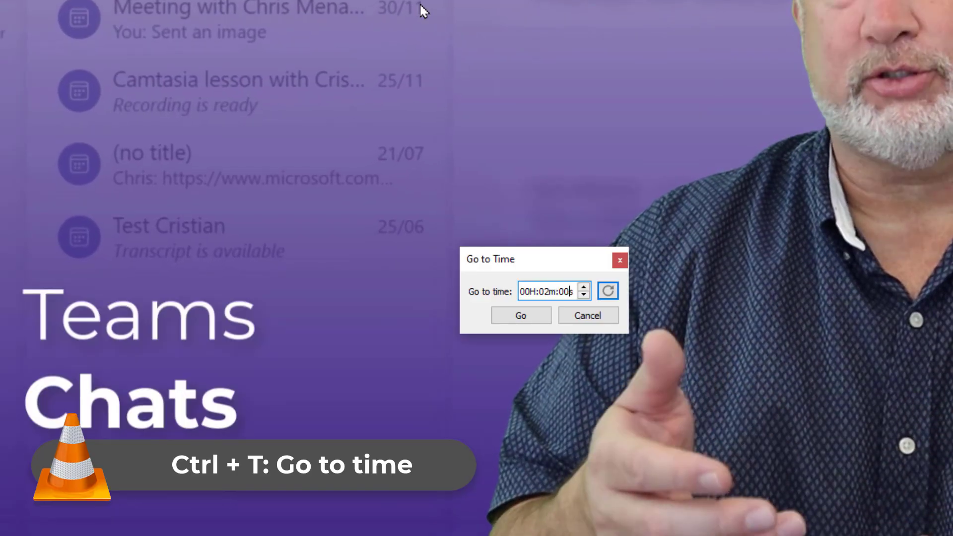
click(520, 314)
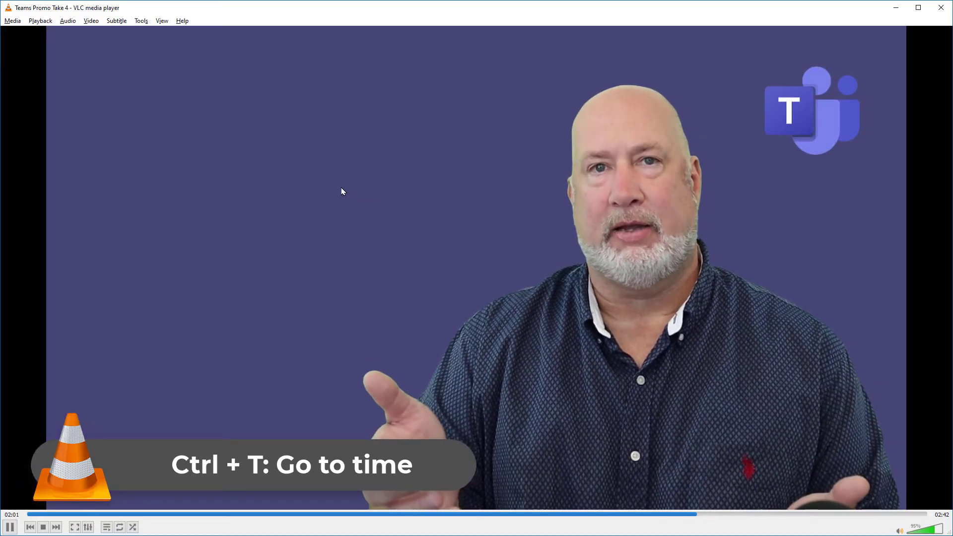
key(ctrl+t)
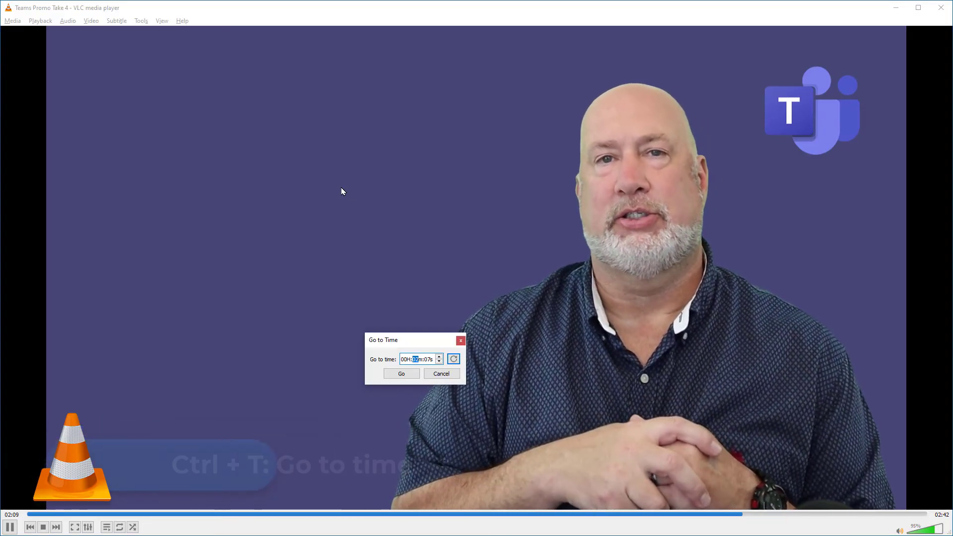